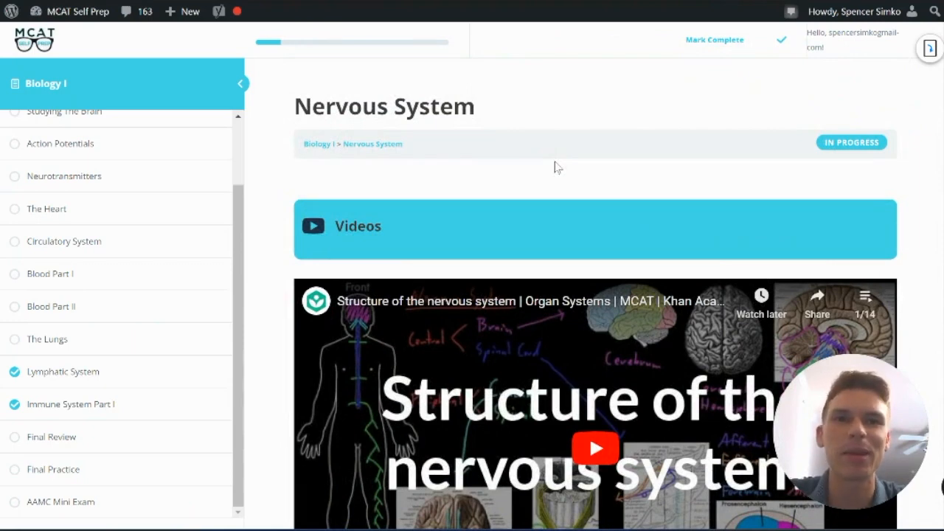
Scroll past the Nervous System lesson videos to the practice quiz's question 1
{"action": "scroll", "scroll_direction": "down", "scroll_amount": 3}
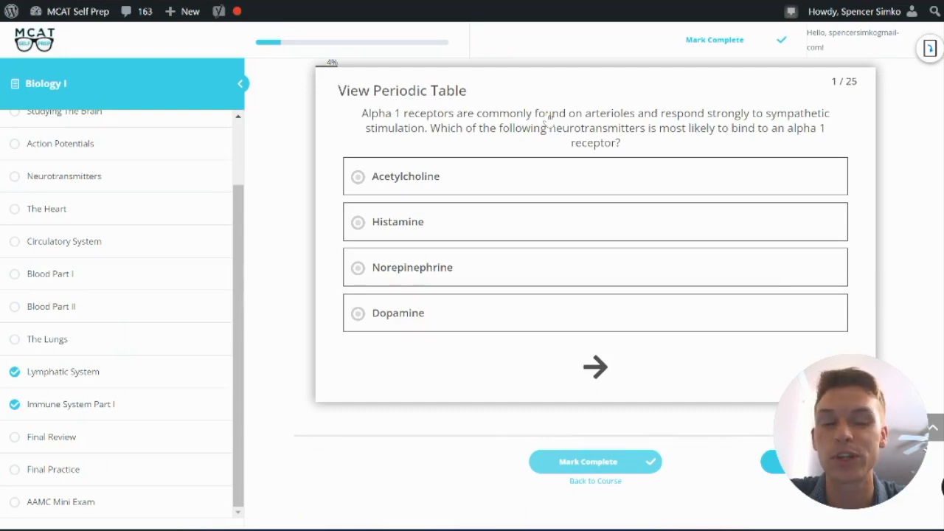
{"action": "mouse_move", "coordinate": [355, 63]}
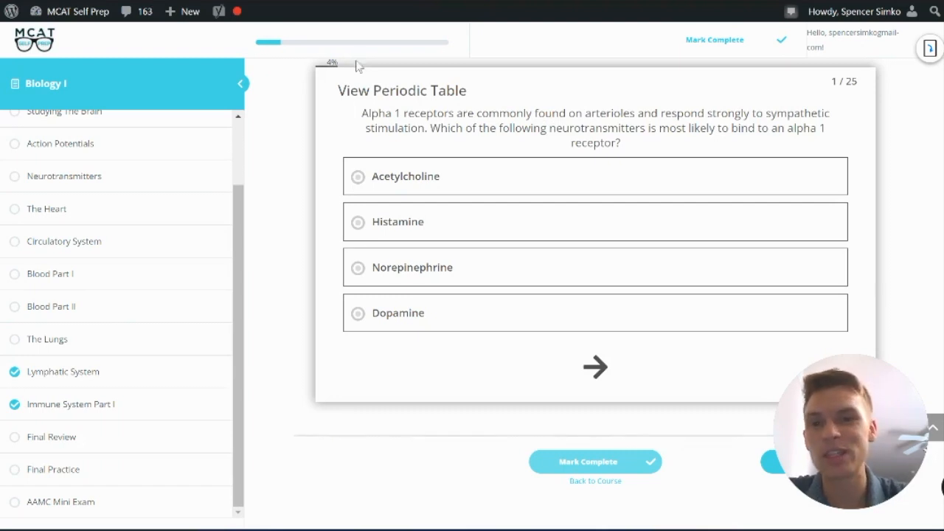
{"action": "mouse_move", "coordinate": [361, 102]}
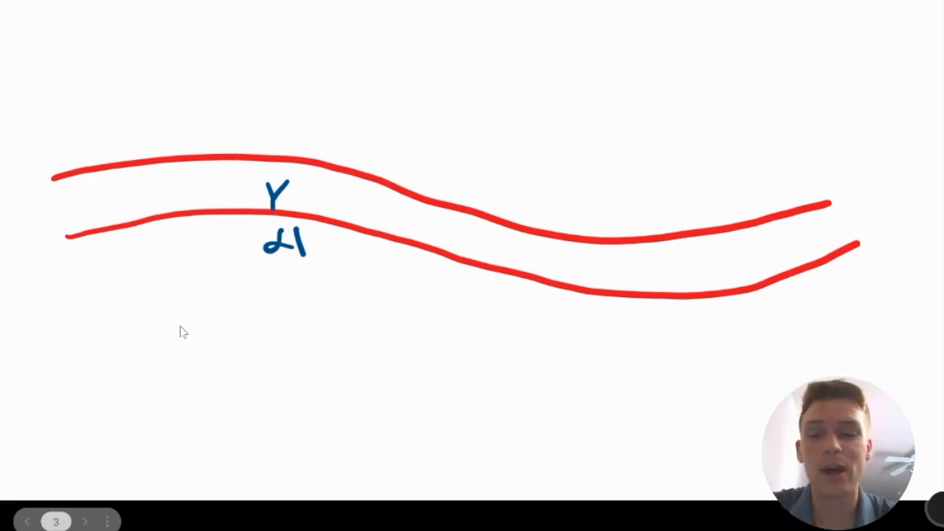
{"action": "mouse_move", "coordinate": [196, 212]}
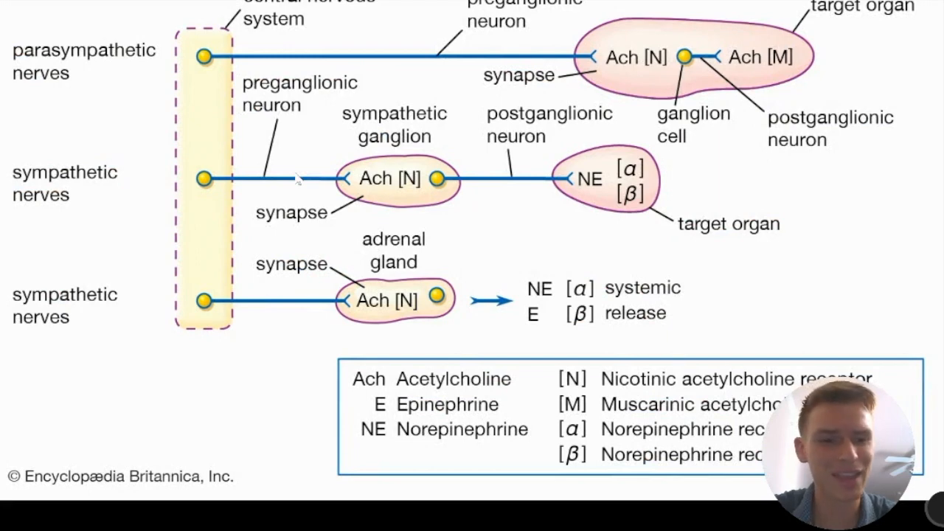
{"action": "mouse_move", "coordinate": [207, 131]}
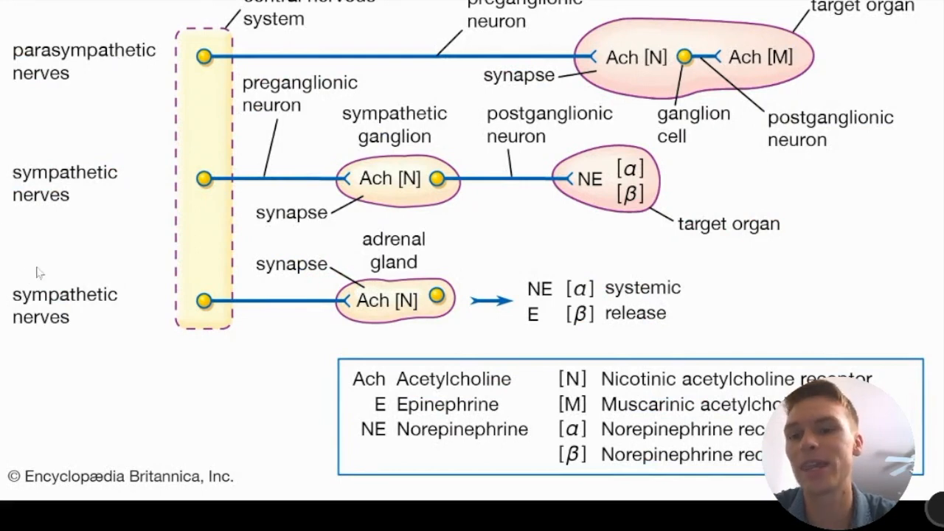
{"action": "mouse_move", "coordinate": [173, 274]}
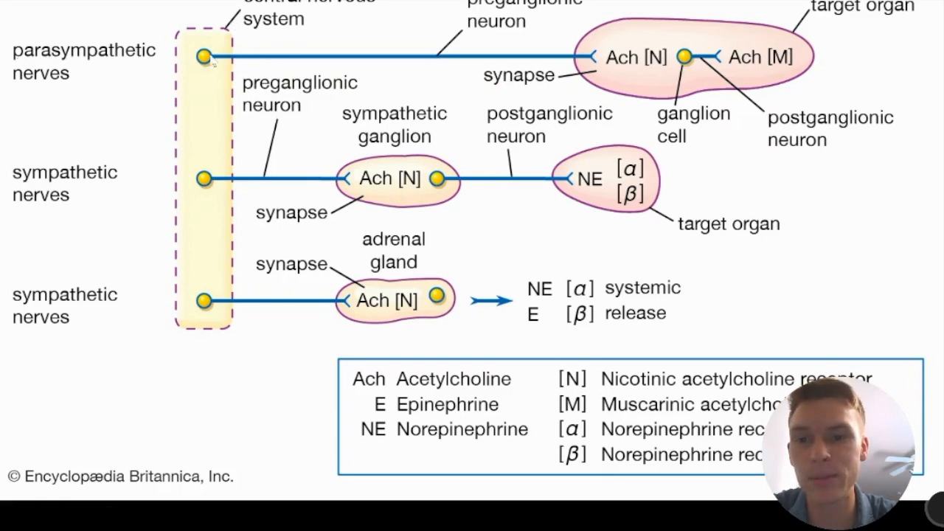
{"action": "mouse_move", "coordinate": [590, 49]}
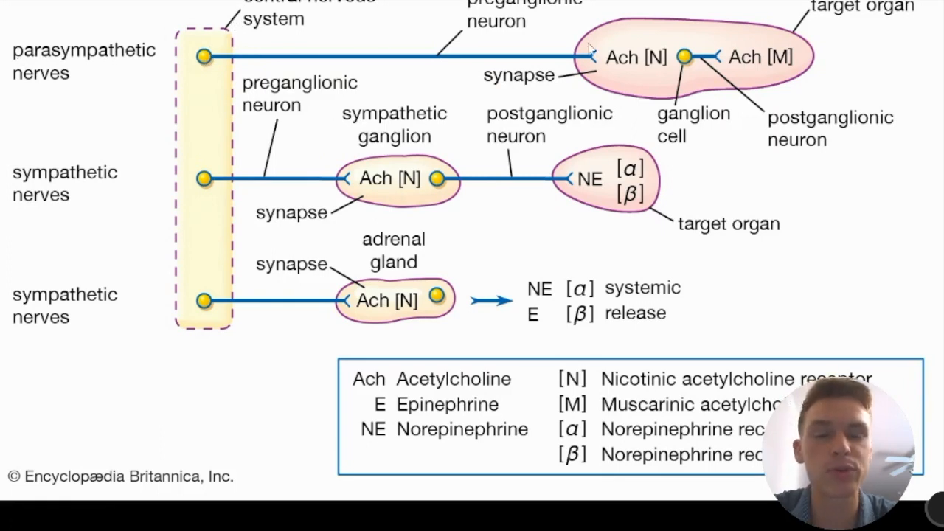
{"action": "mouse_move", "coordinate": [723, 65]}
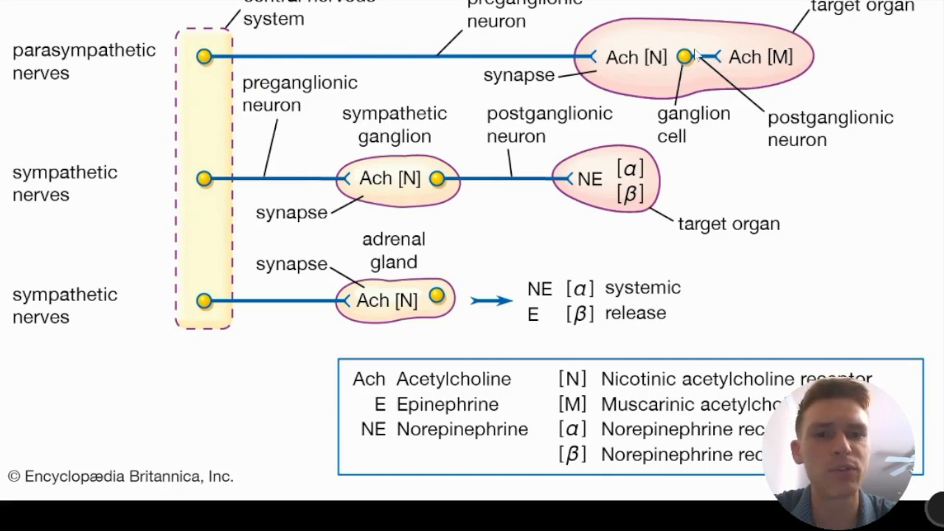
{"action": "mouse_move", "coordinate": [687, 65]}
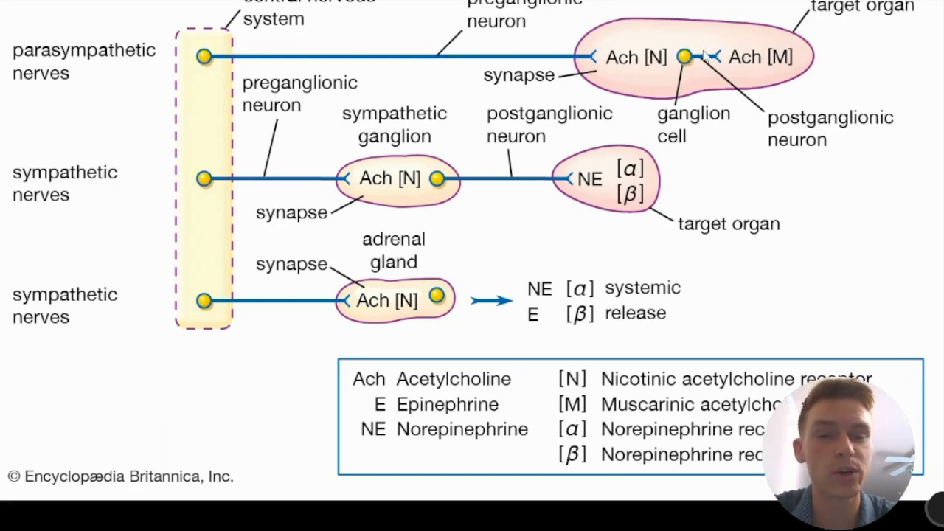
{"action": "mouse_move", "coordinate": [649, 48]}
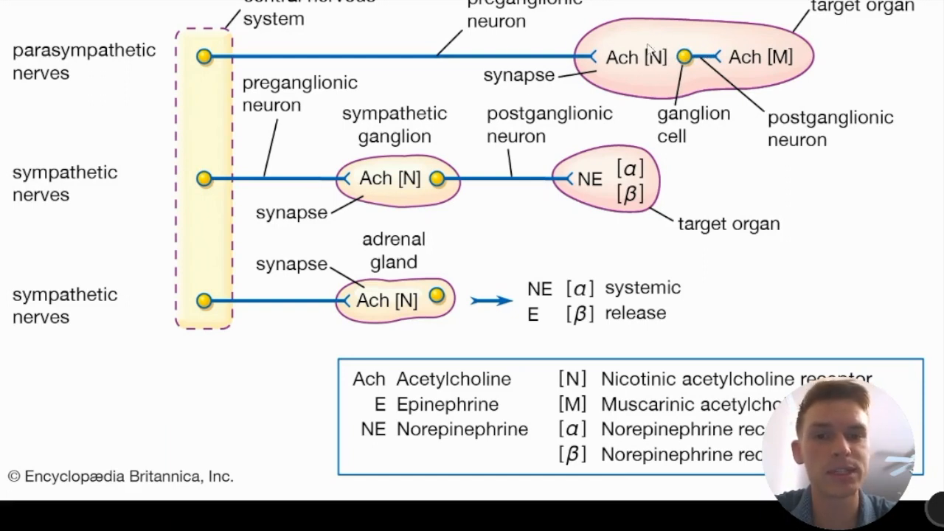
{"action": "mouse_move", "coordinate": [594, 58]}
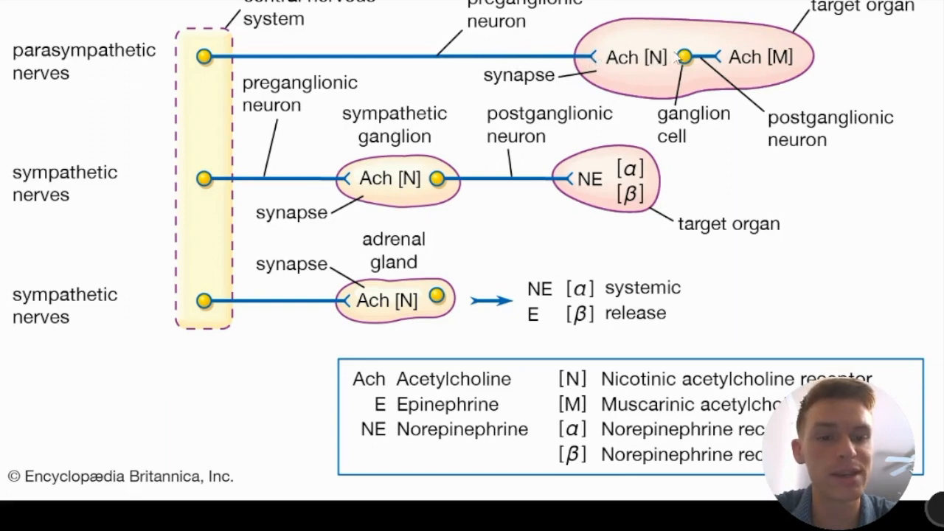
{"action": "mouse_move", "coordinate": [730, 42]}
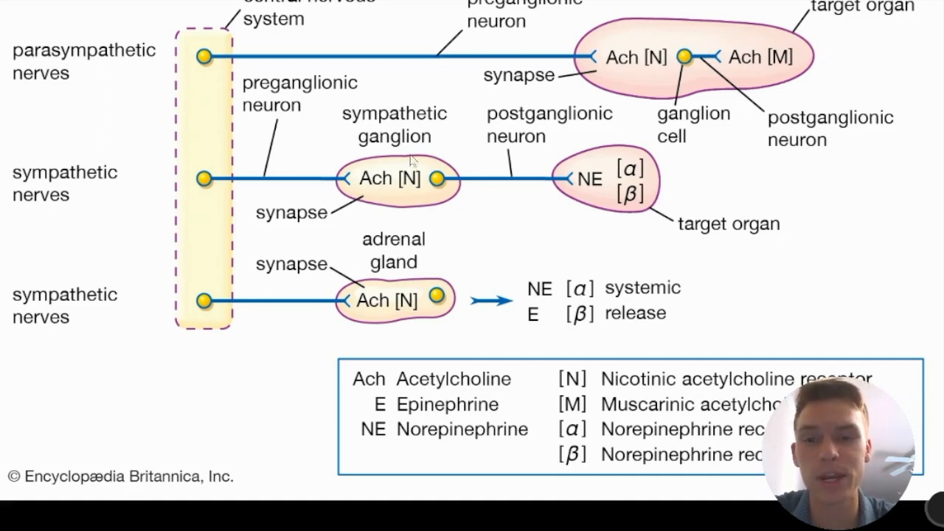
{"action": "mouse_move", "coordinate": [429, 177]}
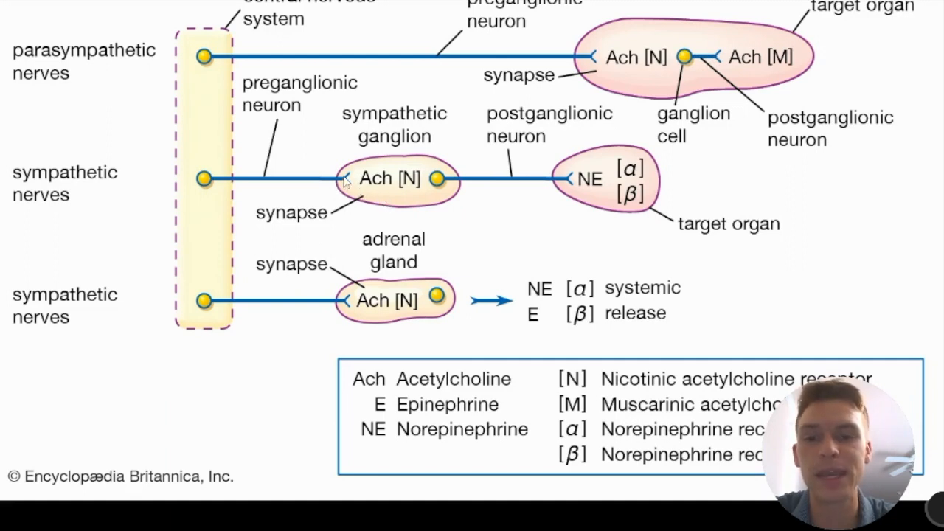
{"action": "mouse_move", "coordinate": [448, 182]}
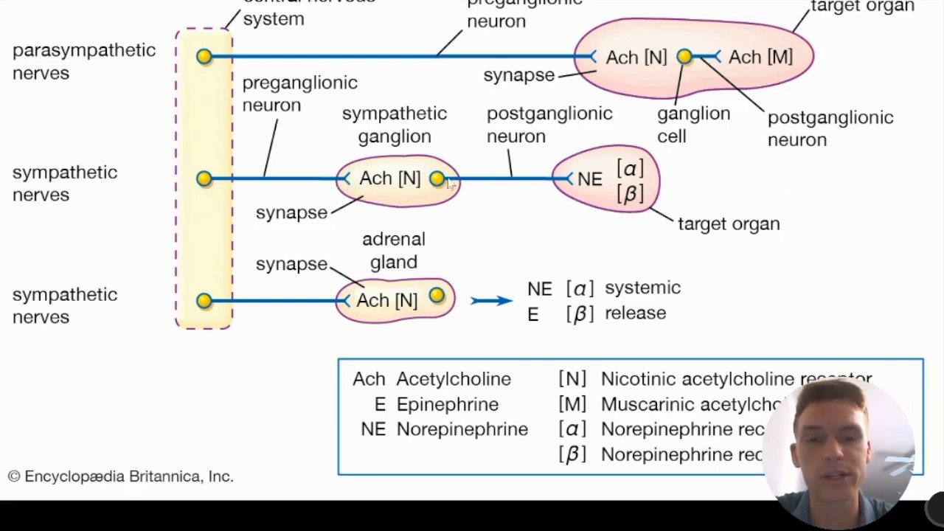
{"action": "mouse_move", "coordinate": [715, 57]}
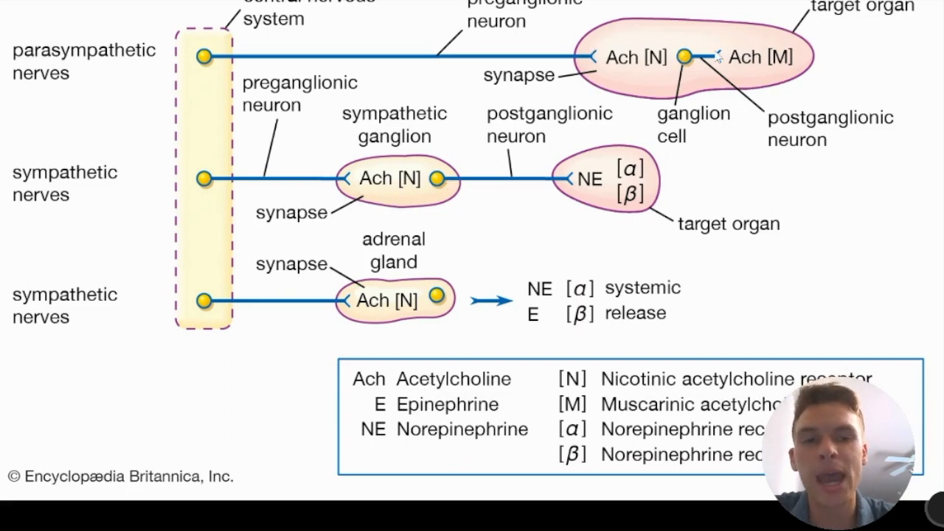
{"action": "mouse_move", "coordinate": [755, 39]}
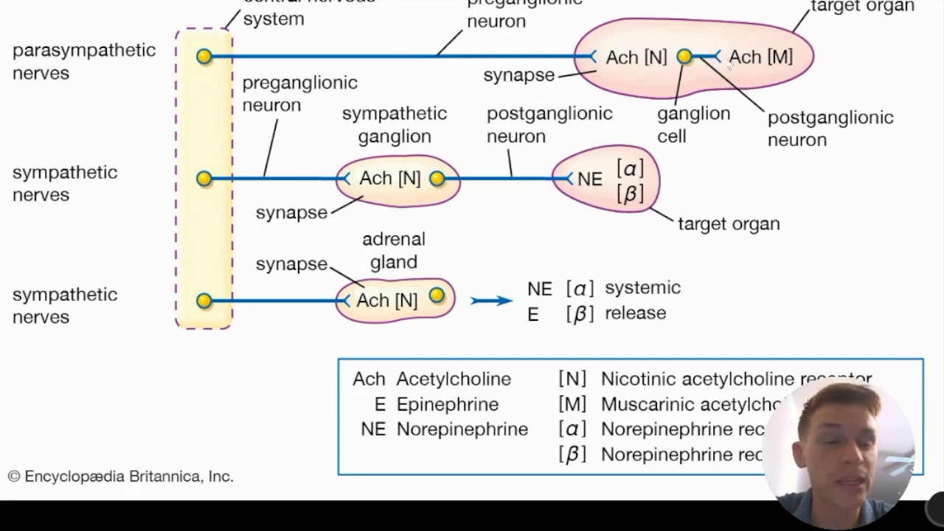
{"action": "mouse_move", "coordinate": [761, 67]}
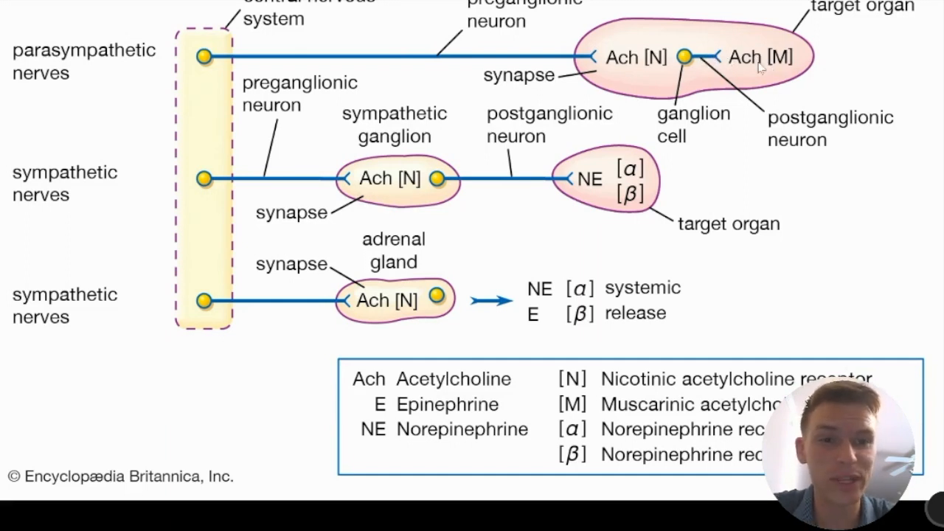
{"action": "mouse_move", "coordinate": [767, 65]}
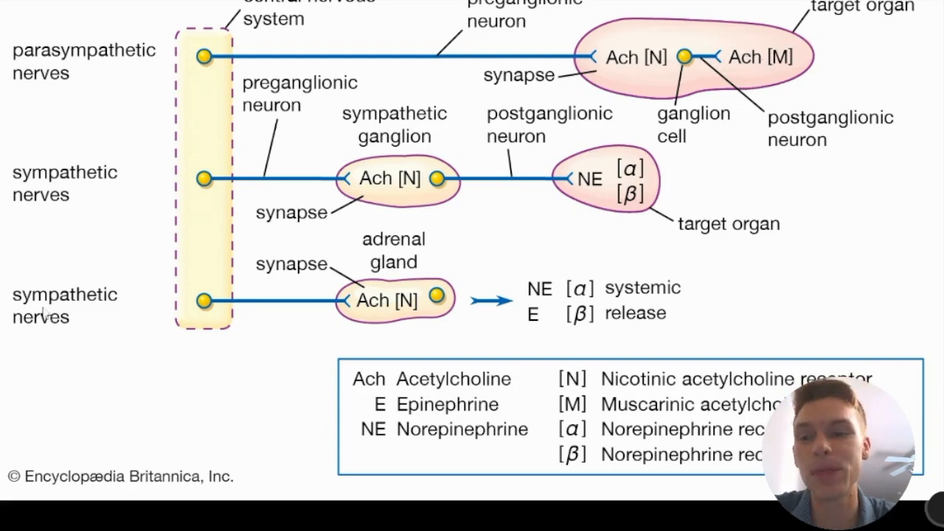
{"action": "mouse_move", "coordinate": [511, 183]}
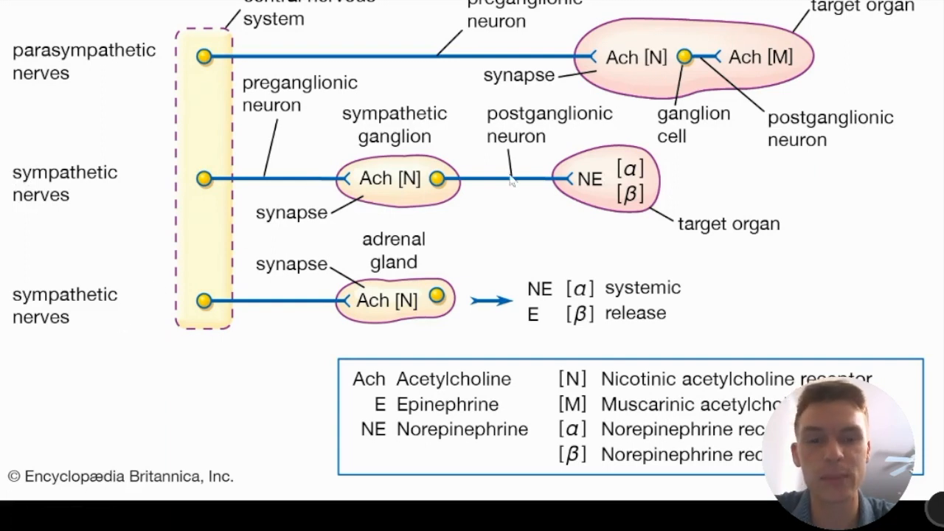
{"action": "mouse_move", "coordinate": [491, 332]}
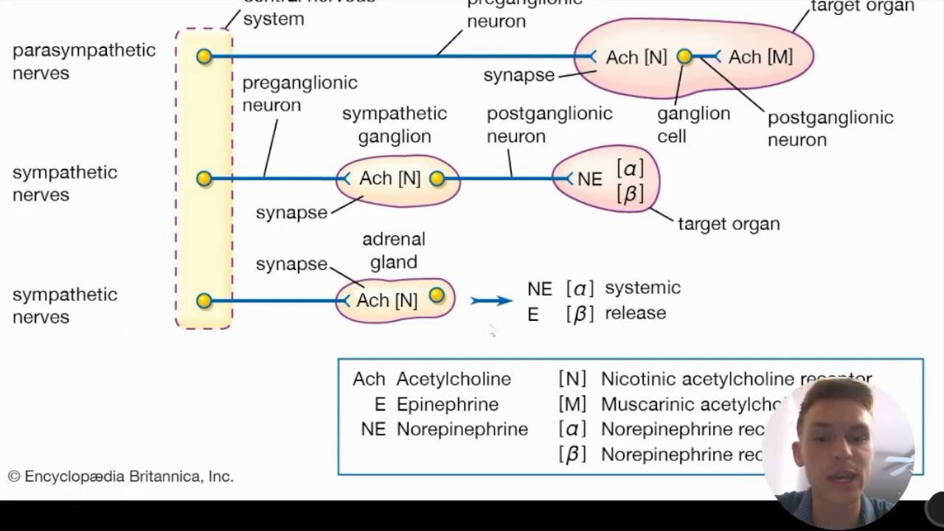
{"action": "mouse_move", "coordinate": [627, 344]}
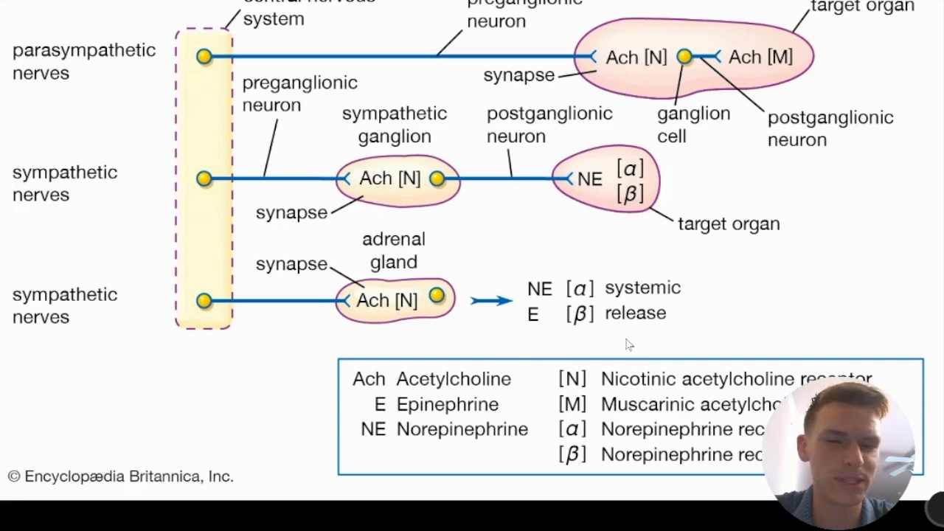
{"action": "mouse_move", "coordinate": [630, 324]}
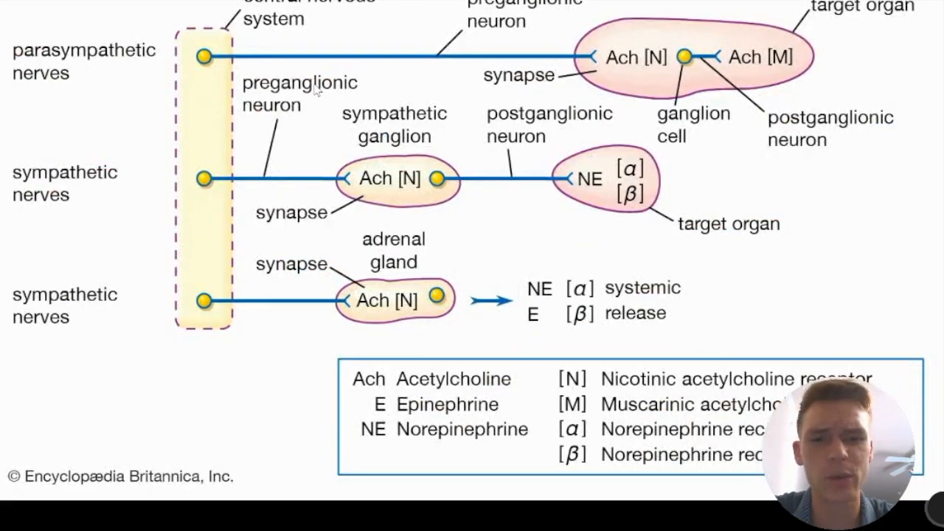
{"action": "mouse_move", "coordinate": [557, 279]}
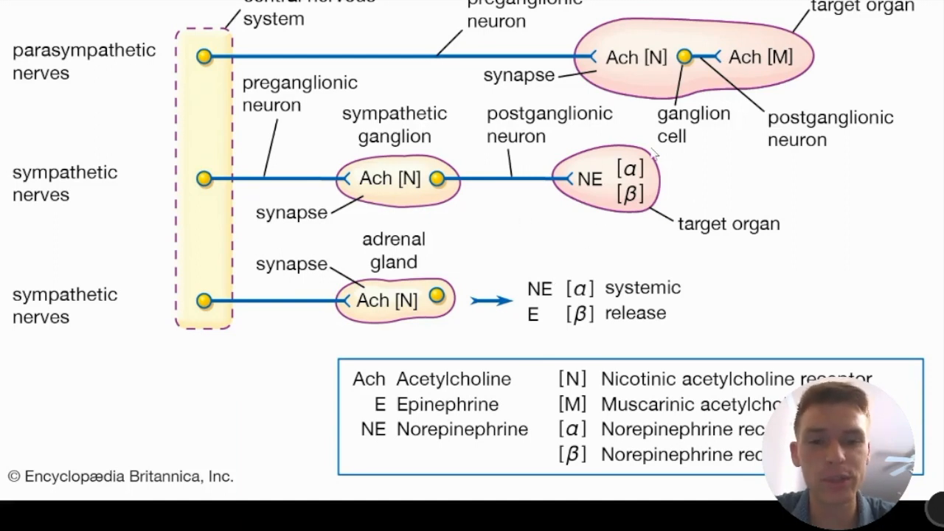
{"action": "mouse_move", "coordinate": [533, 330]}
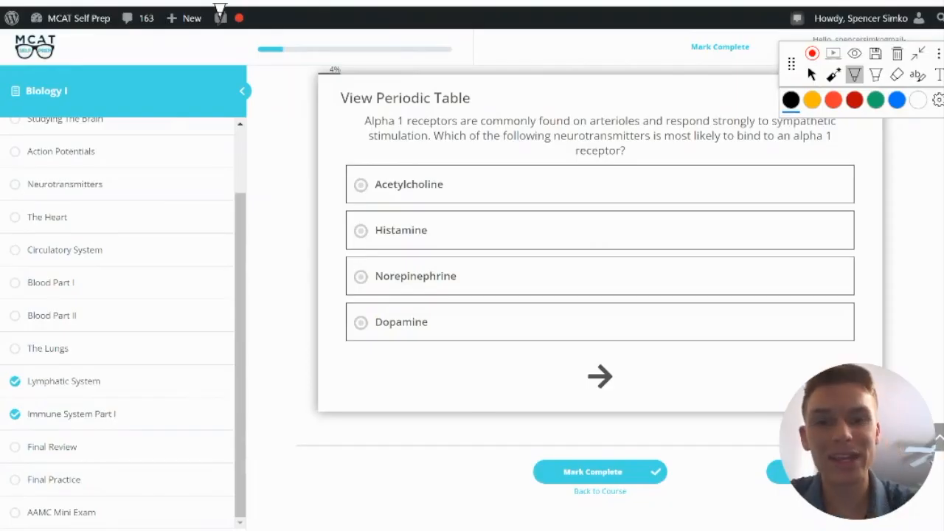
Strike through a wrong answer choice on the quiz question with the pen
{"action": "left_click_drag", "start_coordinate": [357, 186], "coordinate": [446, 184]}
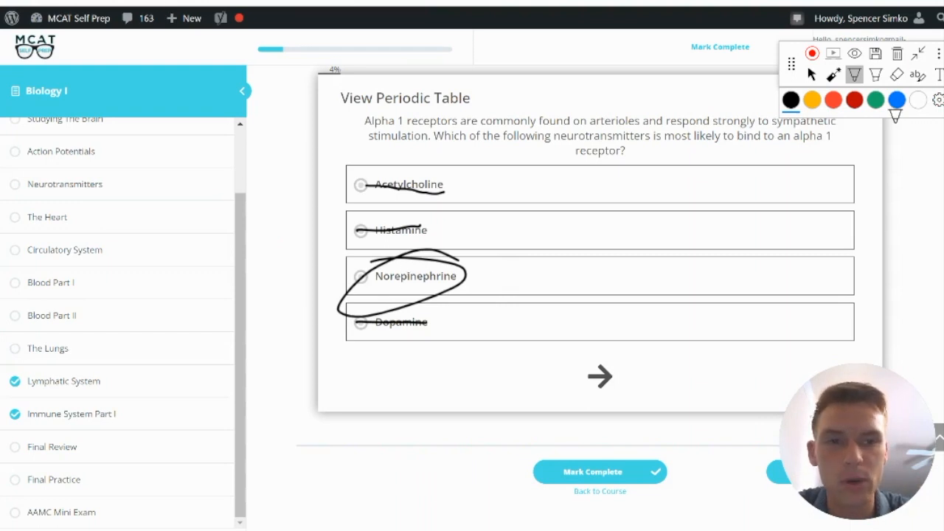
Switch to the select arrow and choose Norepinephrine as the answer
{"action": "left_click", "coordinate": [418, 289]}
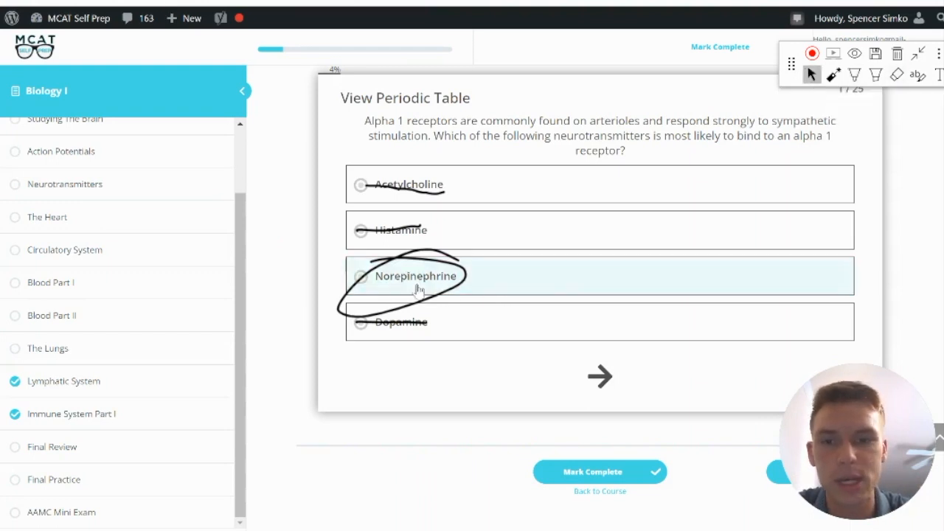
{"action": "left_click", "coordinate": [416, 276]}
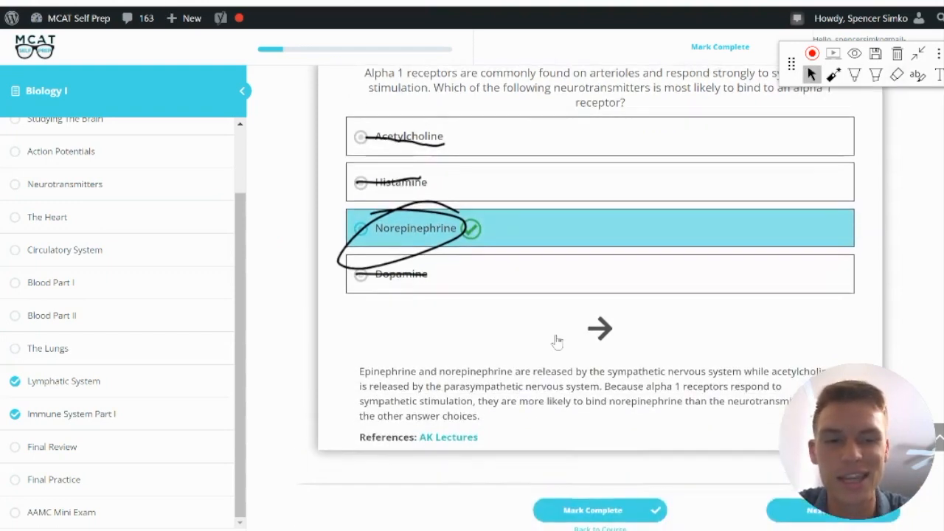